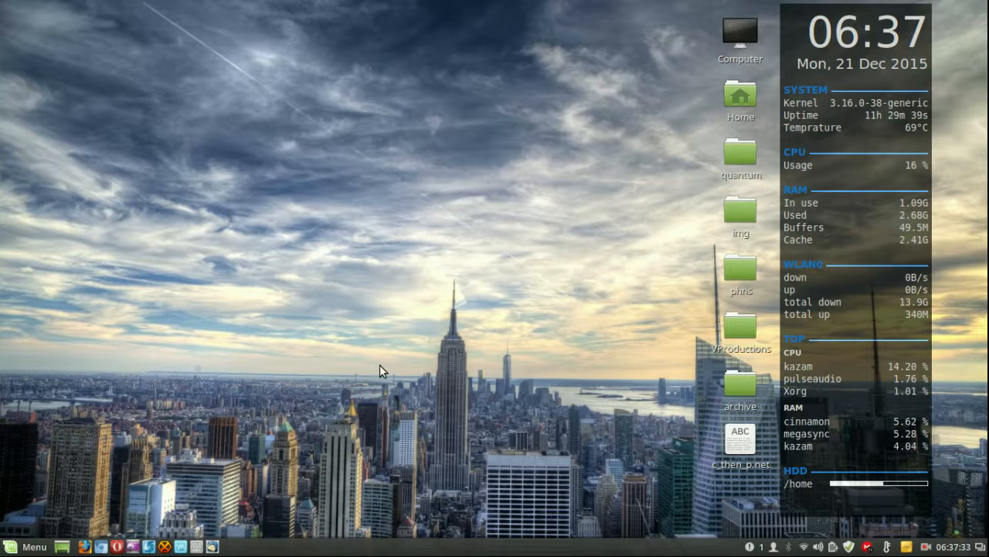
mouse_move(393, 301)
type("hostname")
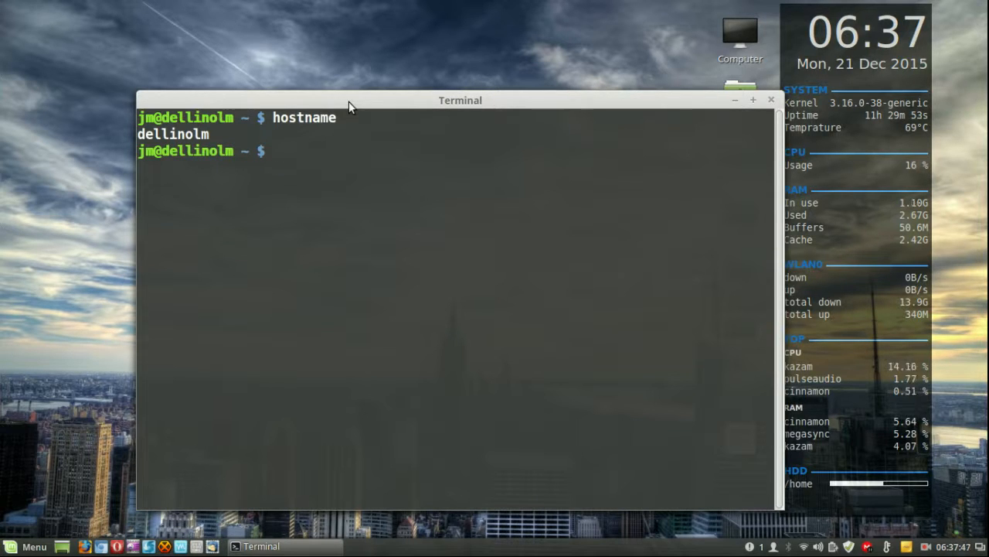
Enter 'sudo gedit /etc/hostname /etc/hosts' in the Terminal to open both files
type("g")
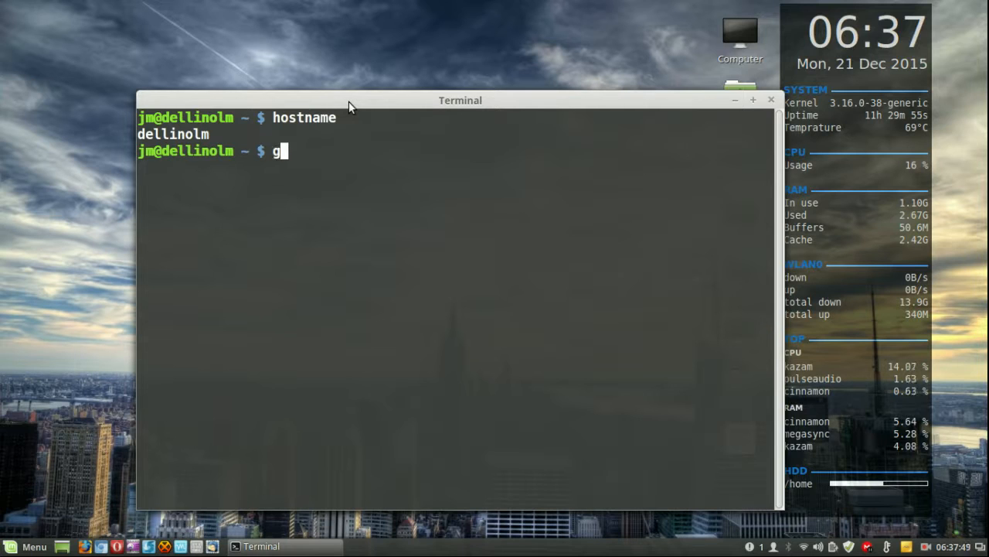
type("edit")
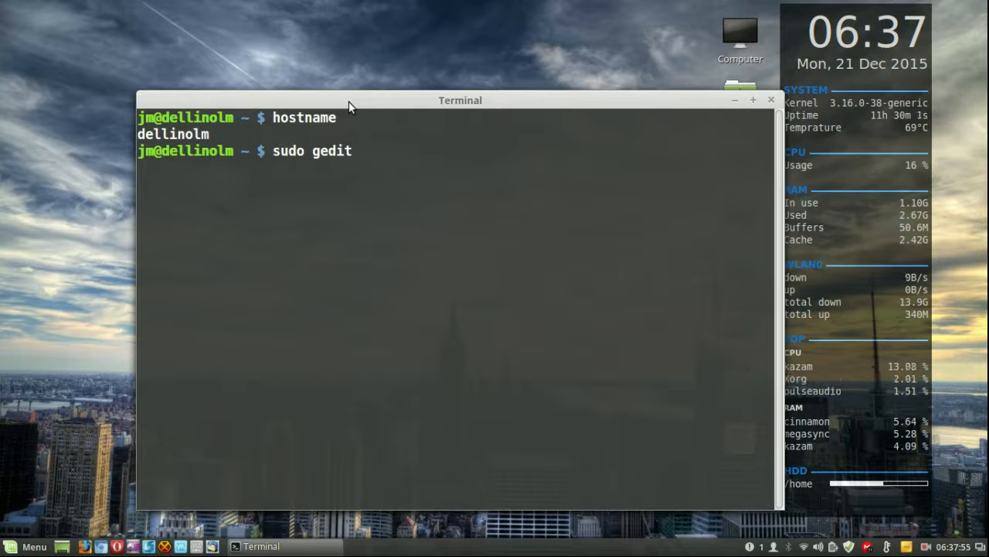
type("/etc/")
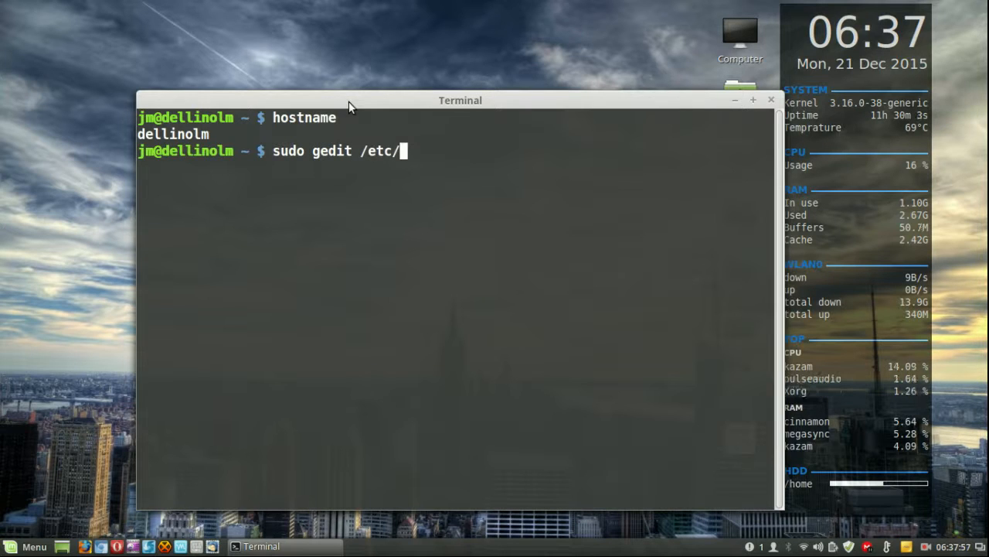
type("hostname")
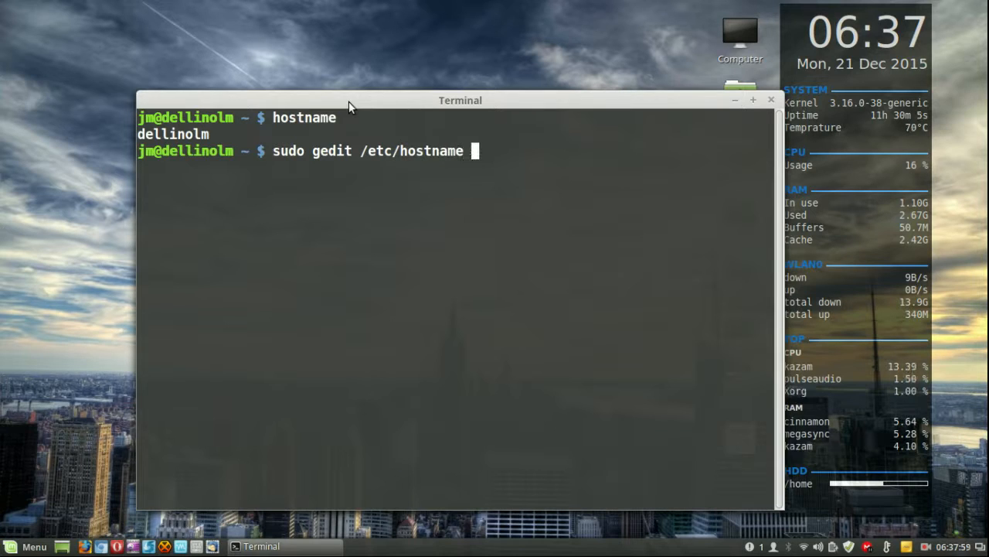
type("/etc/")
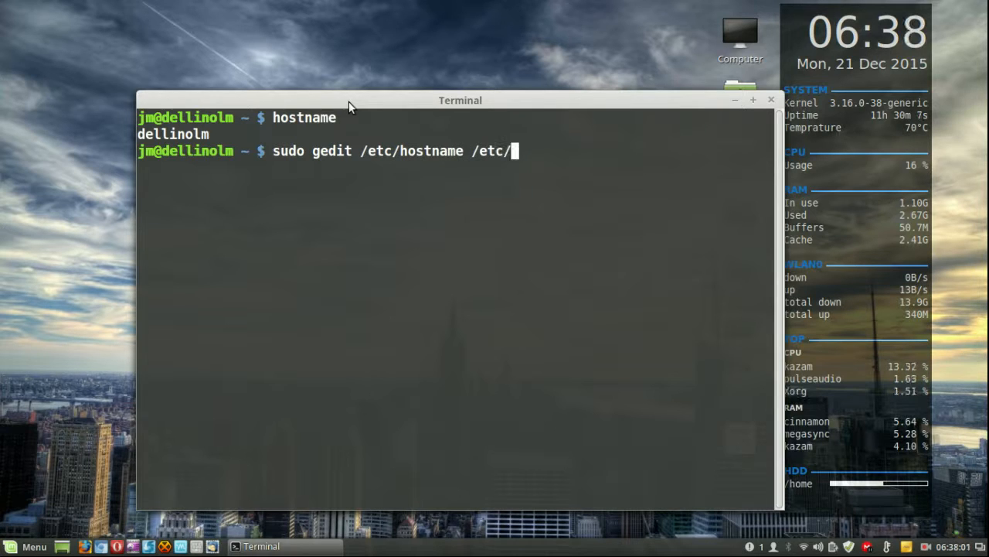
type("host")
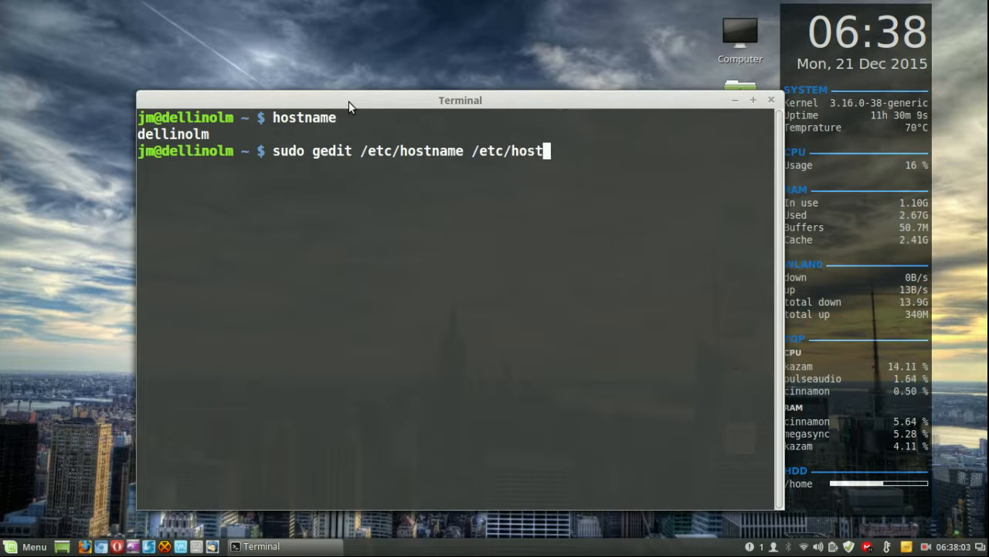
type("s")
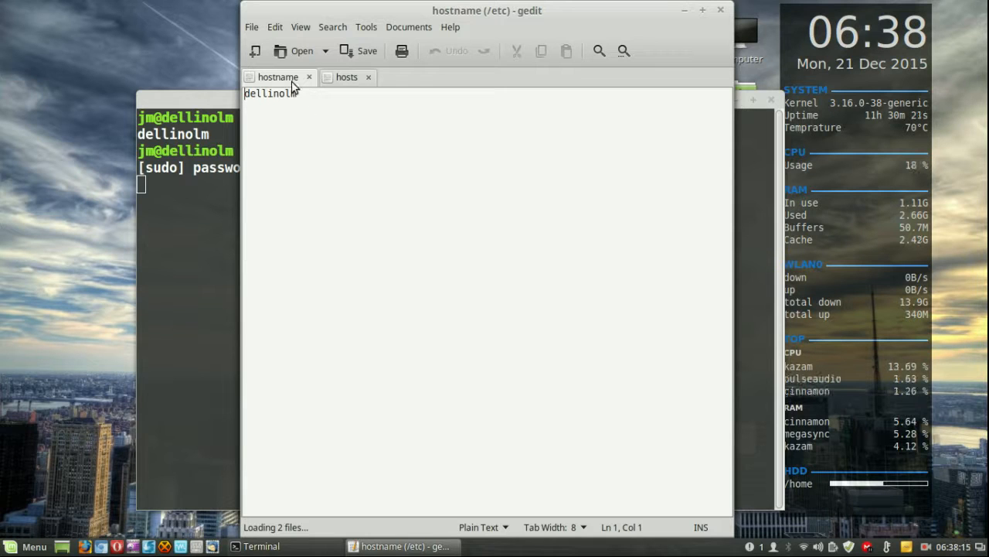
Change dellinolm to newhost in the hostname and hosts tabs and save both files
left_click(346, 77)
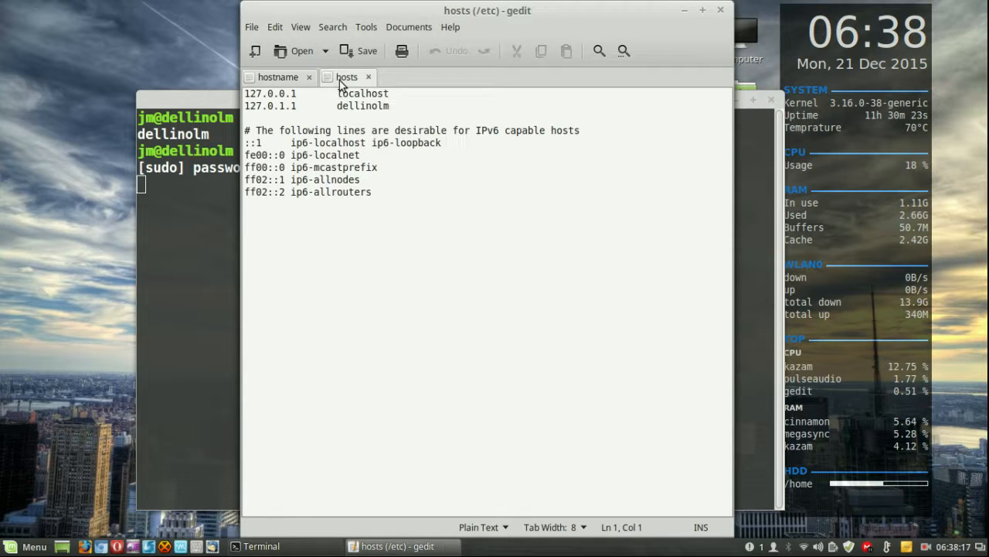
double_click(362, 106)
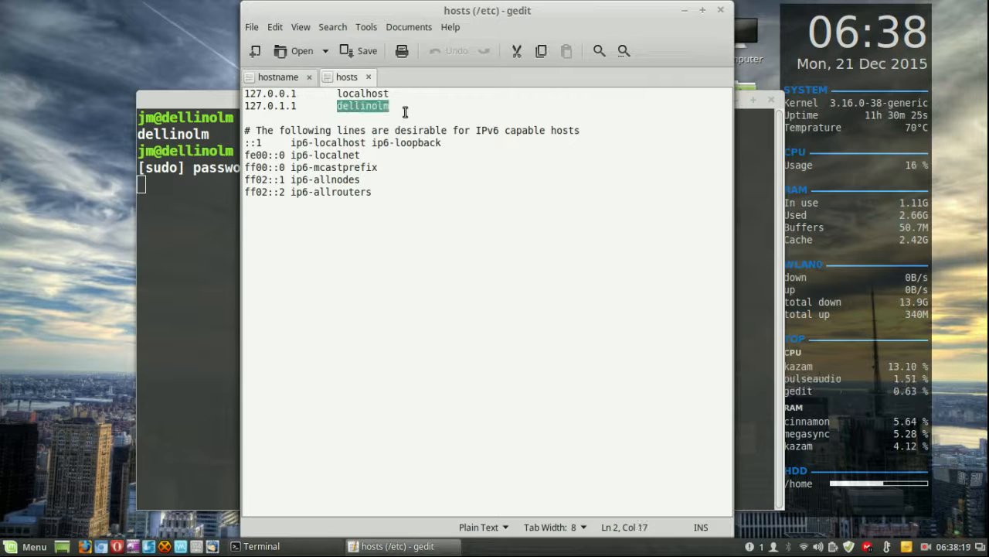
left_click(278, 76)
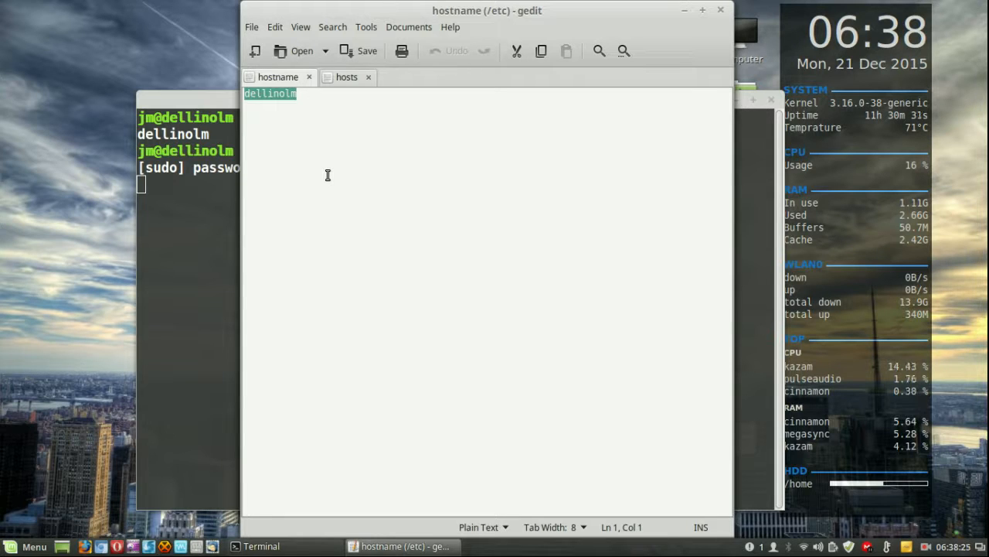
type("newhost")
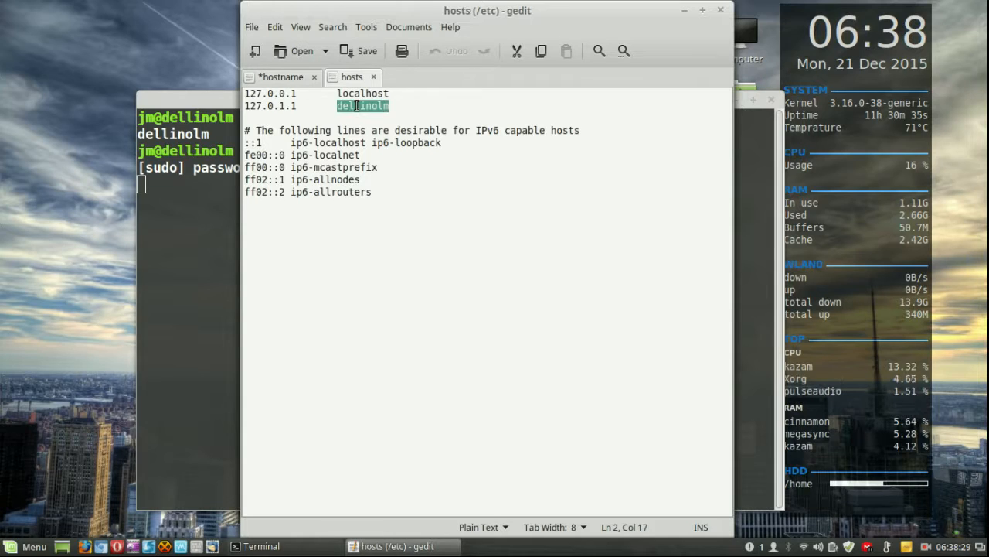
type("new")
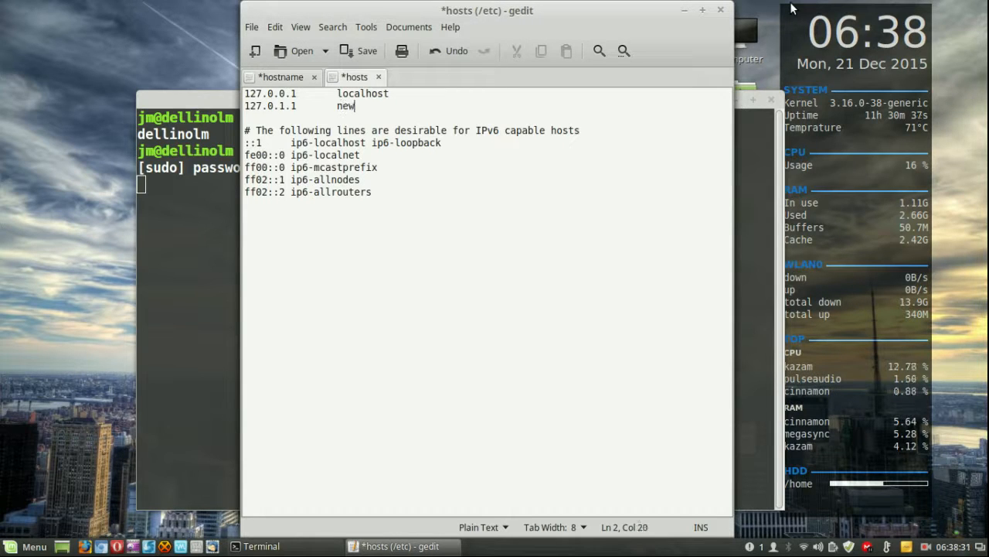
type("host")
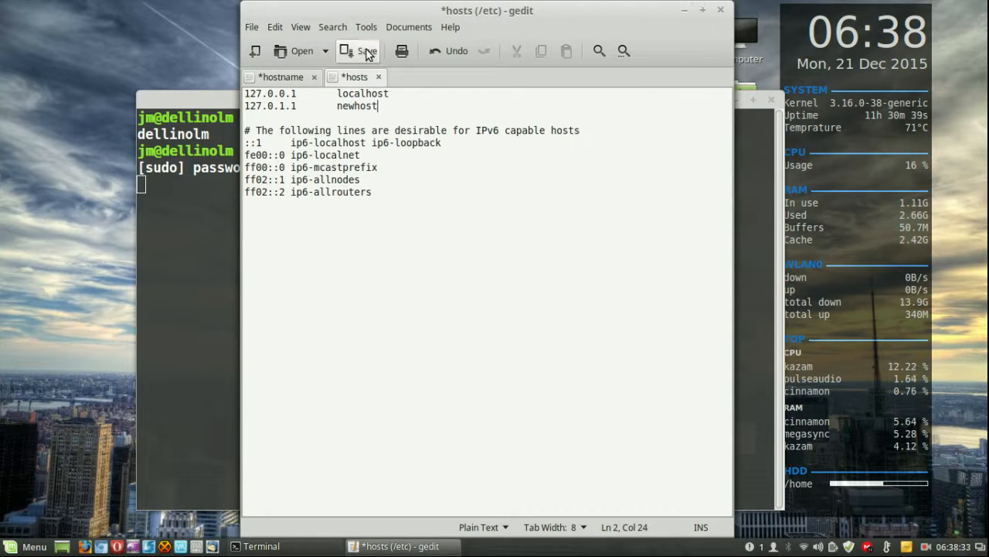
left_click(358, 51)
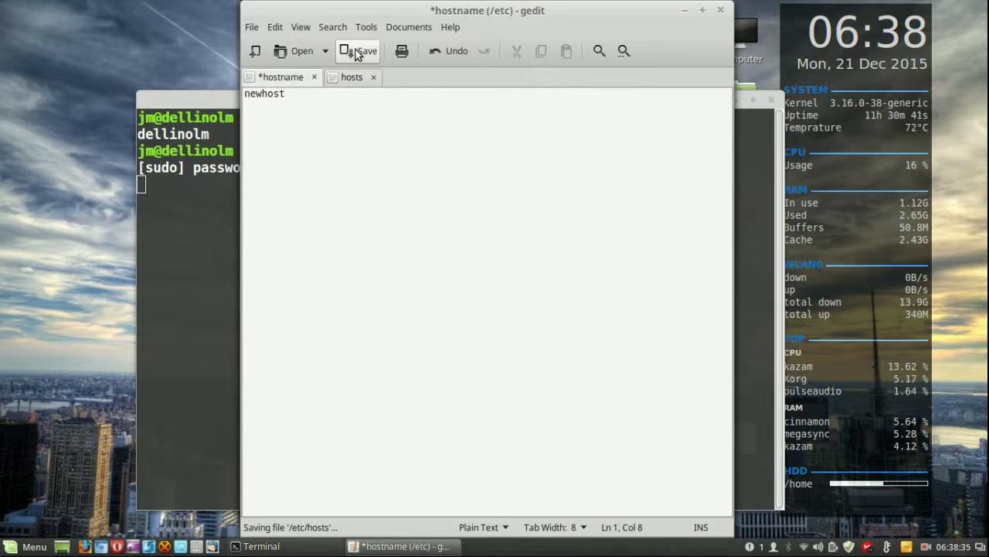
left_click(358, 50)
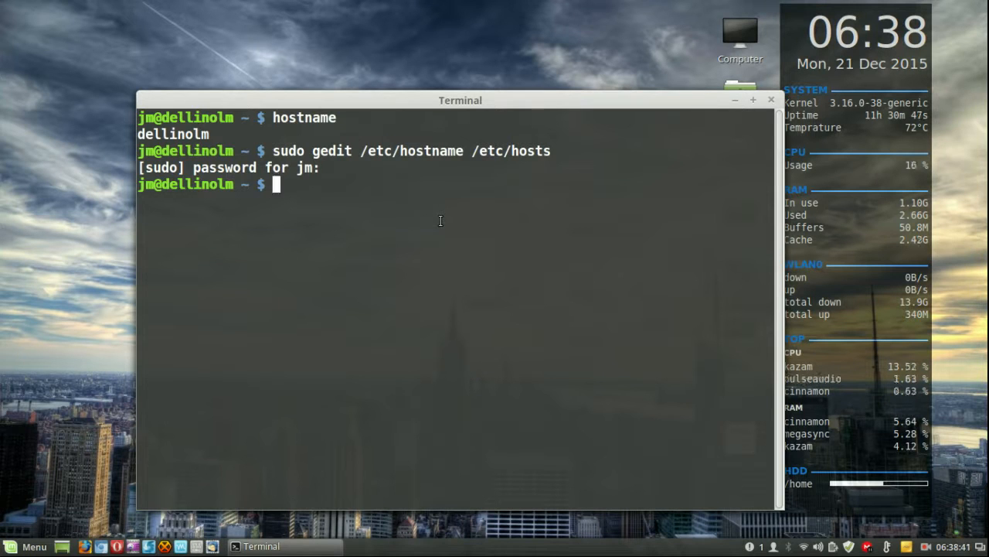
Type the hostname command at the Terminal prompt to check the new name
type("hostname")
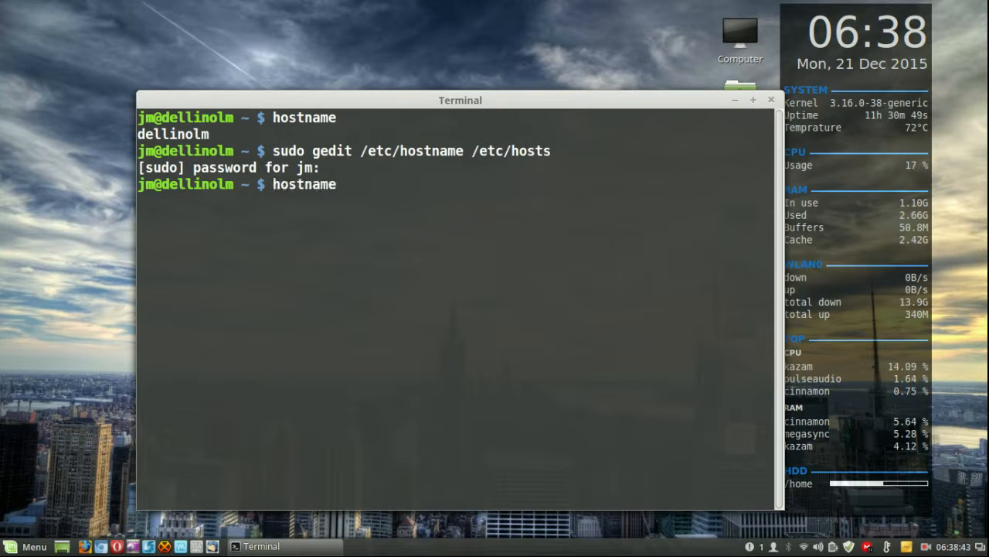